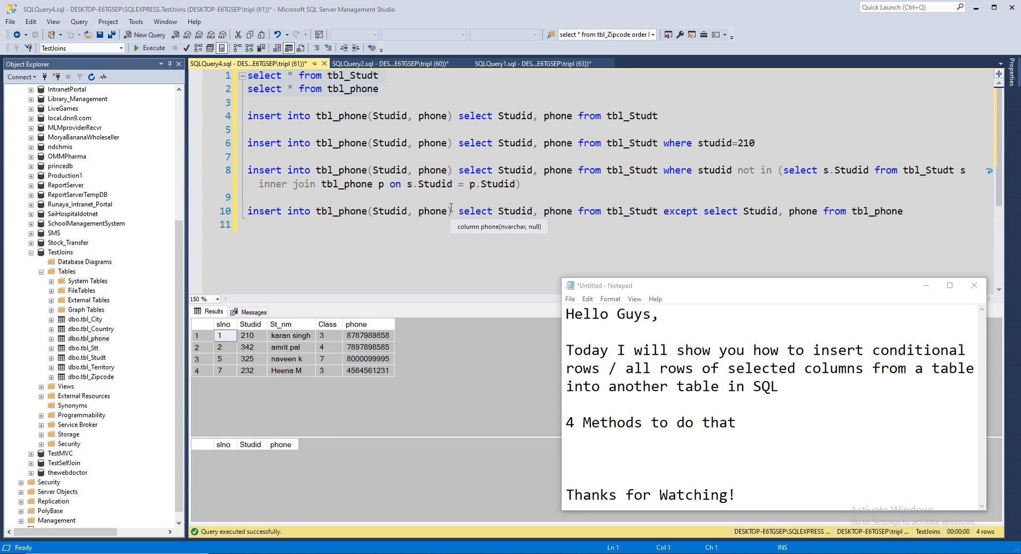
mouse_move(478, 214)
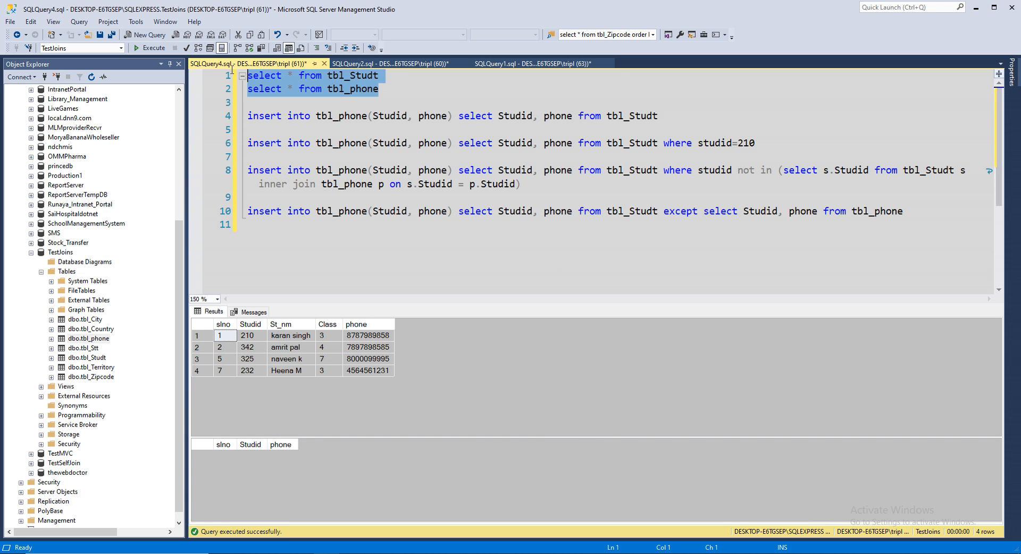
mouse_move(339, 94)
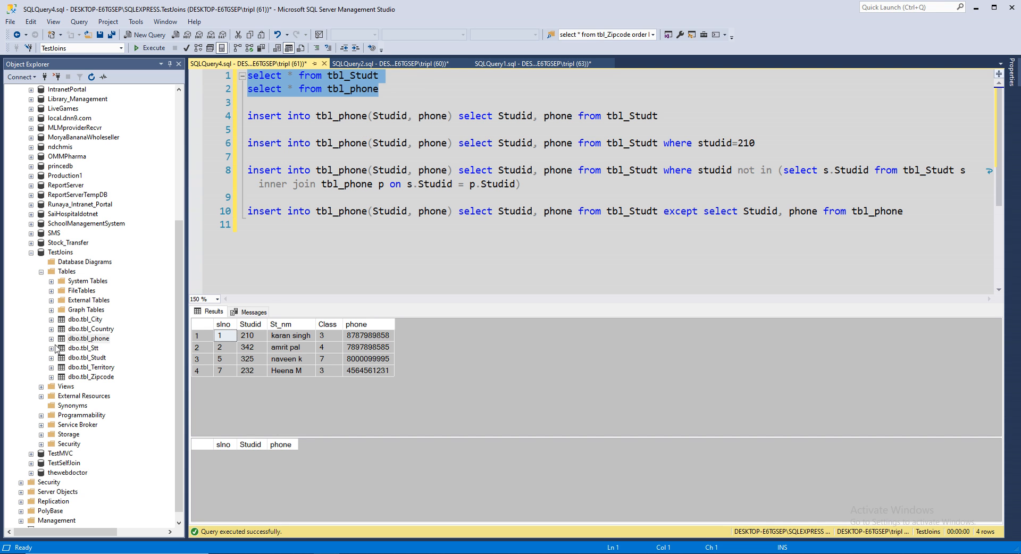
Step: Expand tbl_phone's columns, collapse them, then expand tbl_Studt's columns (slno, Studid, St_nm, Class, phone)
left_click(51, 338)
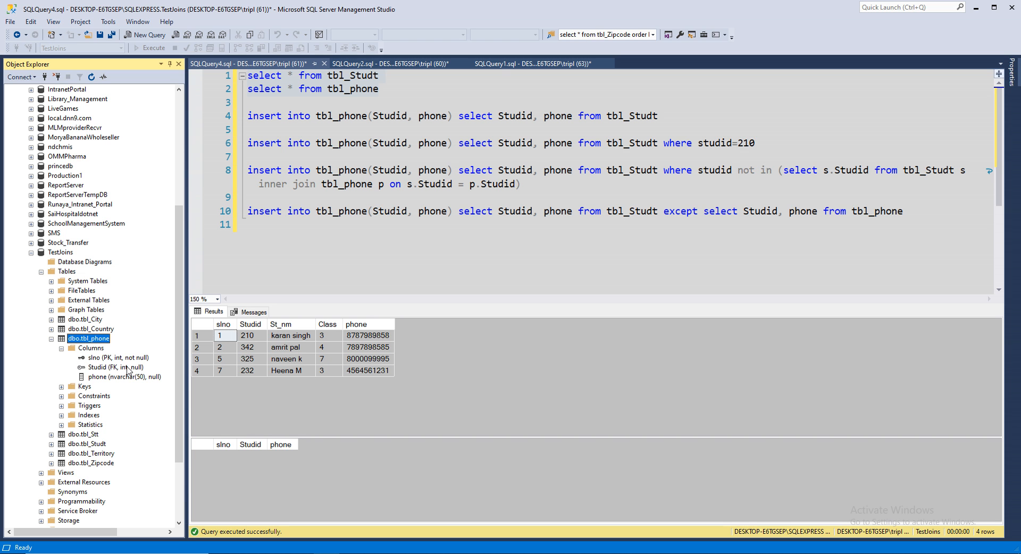
mouse_move(117, 372)
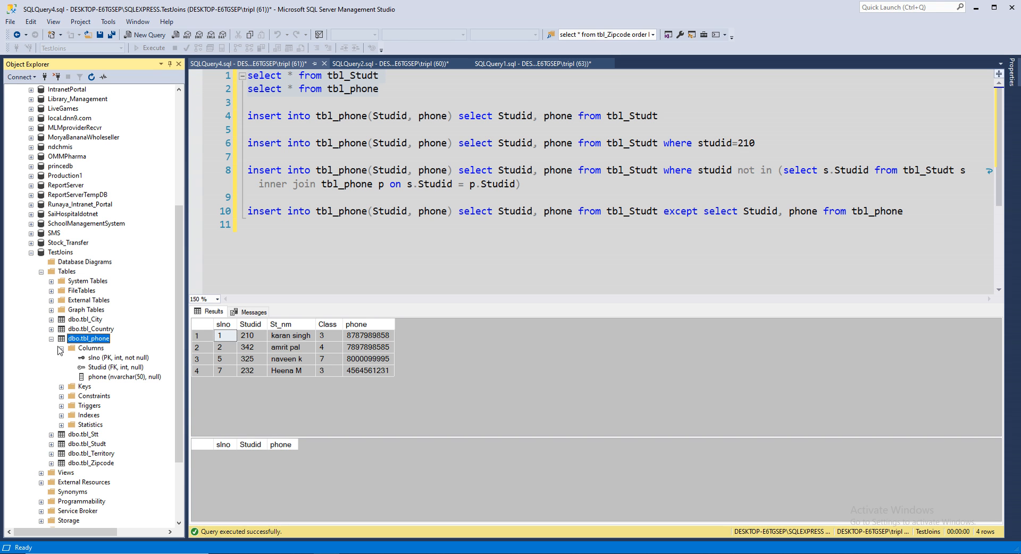
left_click(51, 338)
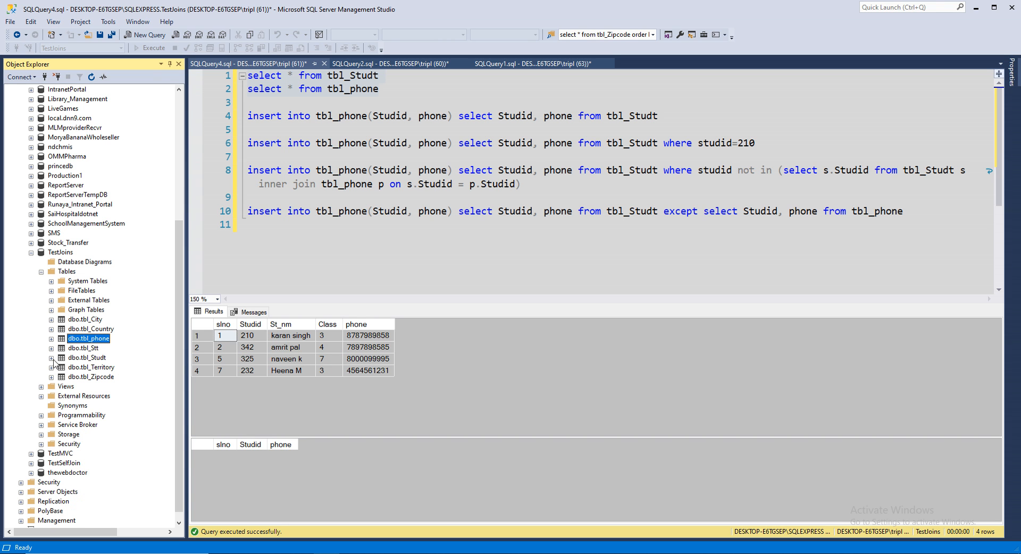
left_click(51, 357)
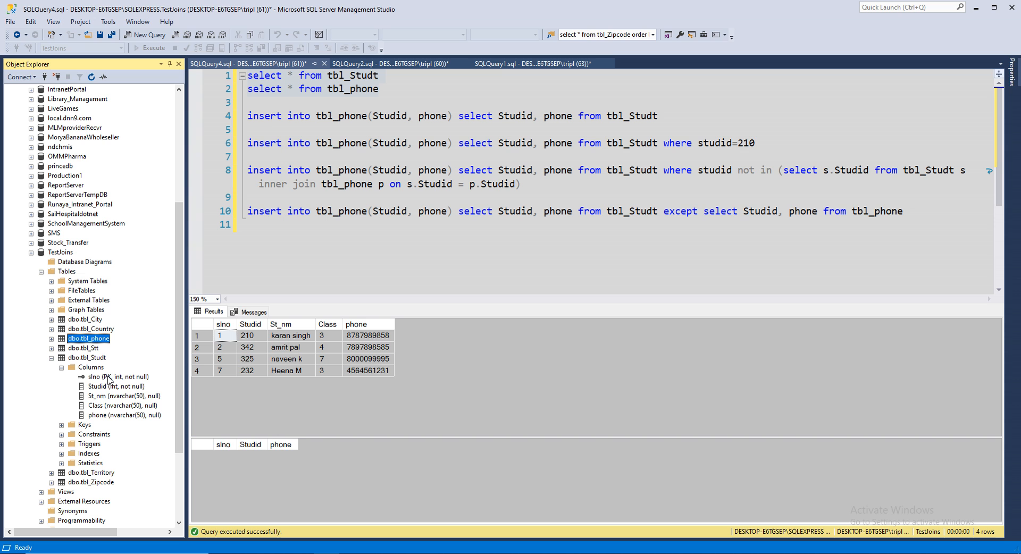
mouse_move(98, 387)
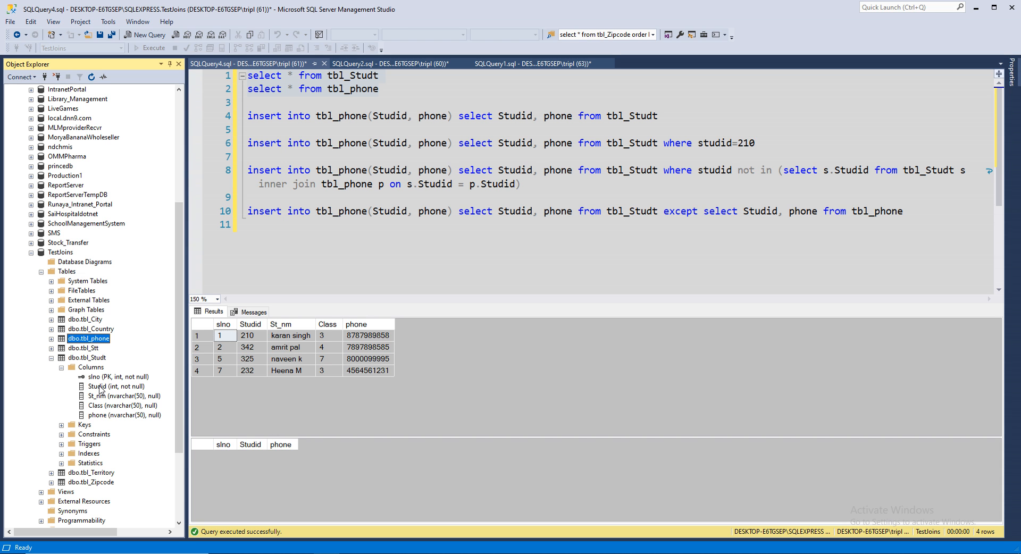
mouse_move(112, 402)
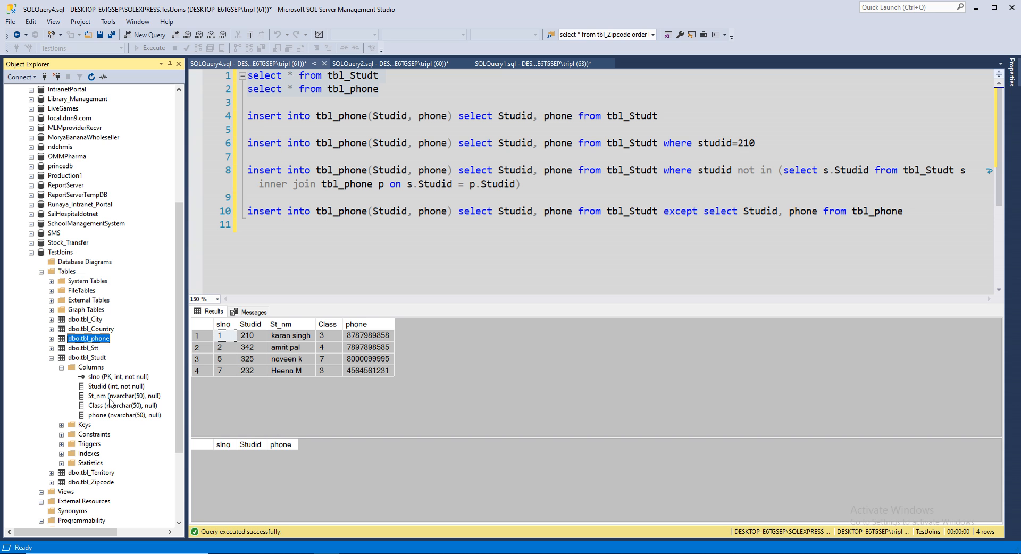
mouse_move(125, 402)
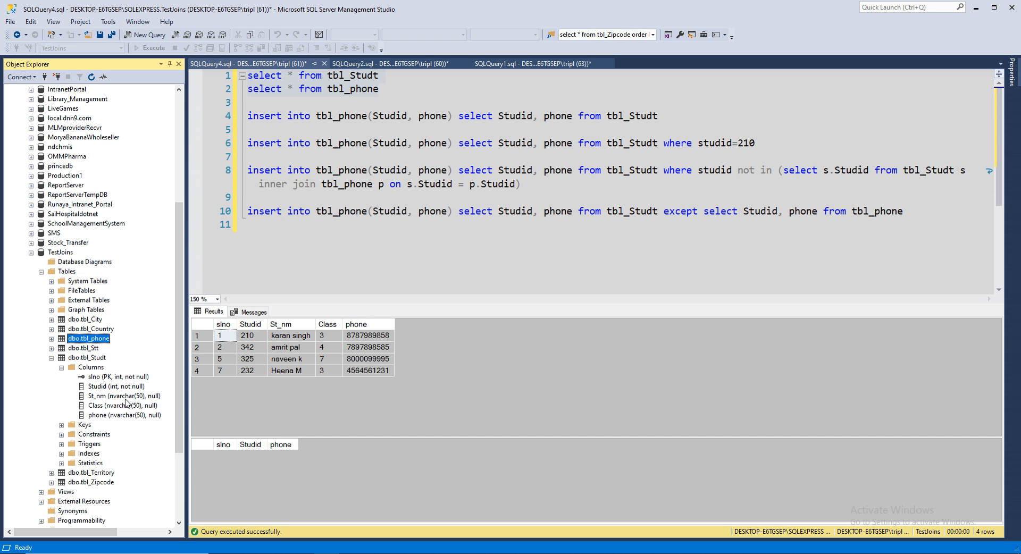
mouse_move(138, 419)
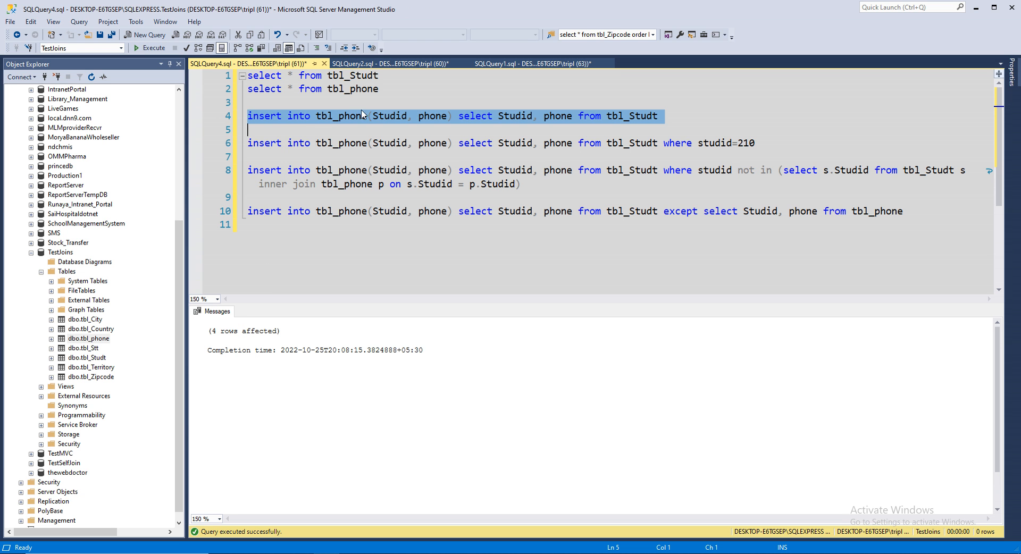
Step: Run the INSERT…SELECT copying all Studid/phone rows, then the SELECTs showing tbl_phone's four rows
left_click(151, 48)
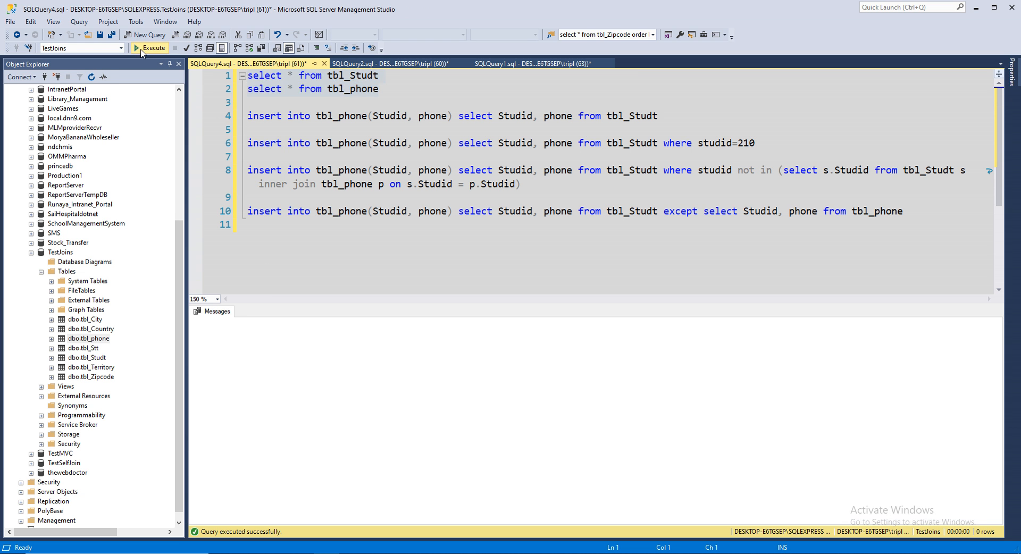
left_click(153, 48)
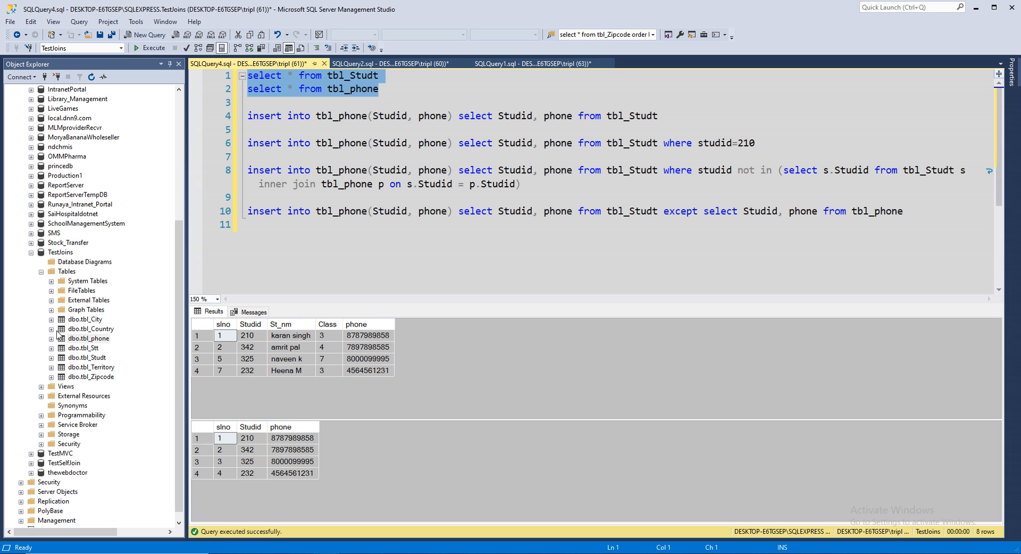
Step: Delete all four rows from tbl_phone via Edit Top 200 Rows, confirming the permanent deletion
right_click(88, 338)
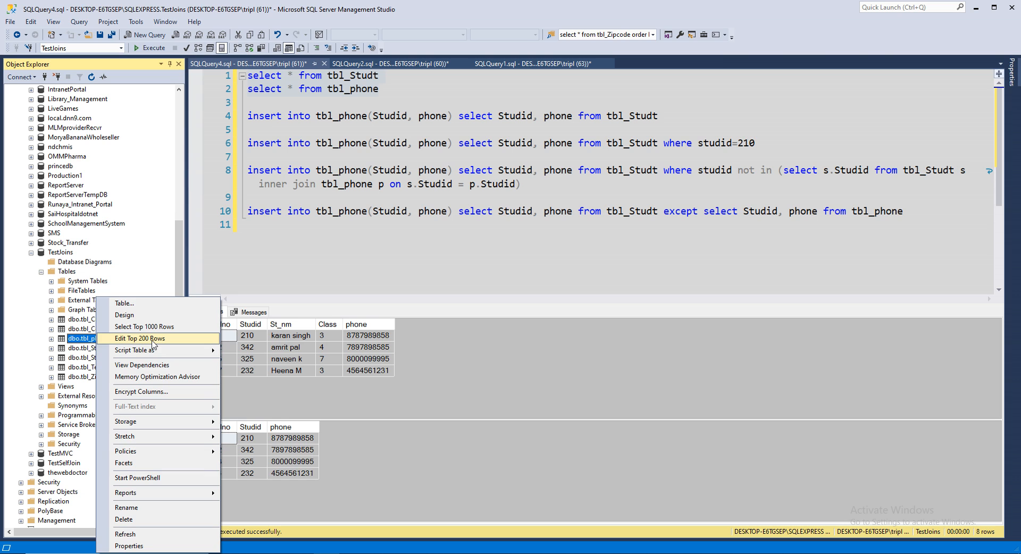
left_click(140, 338)
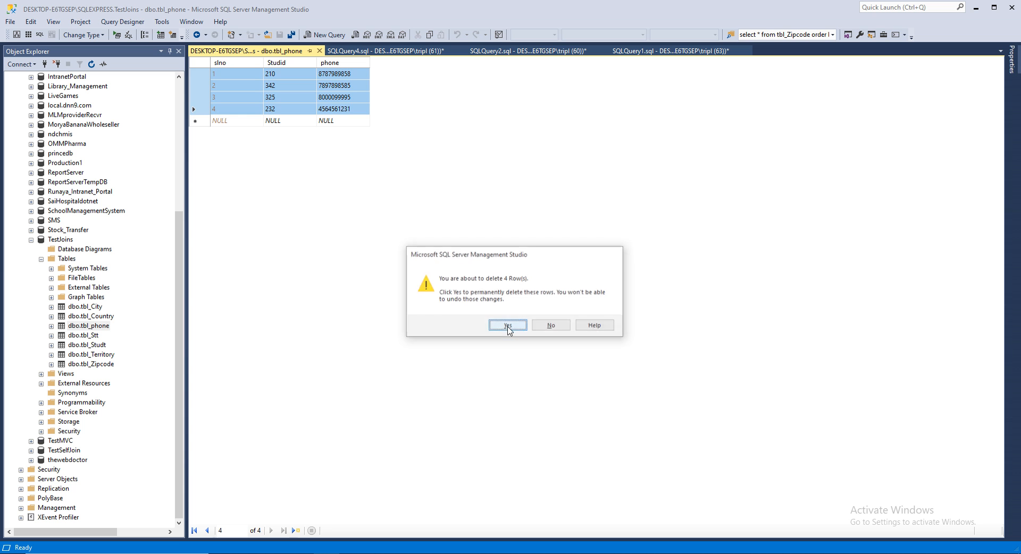
left_click(507, 325)
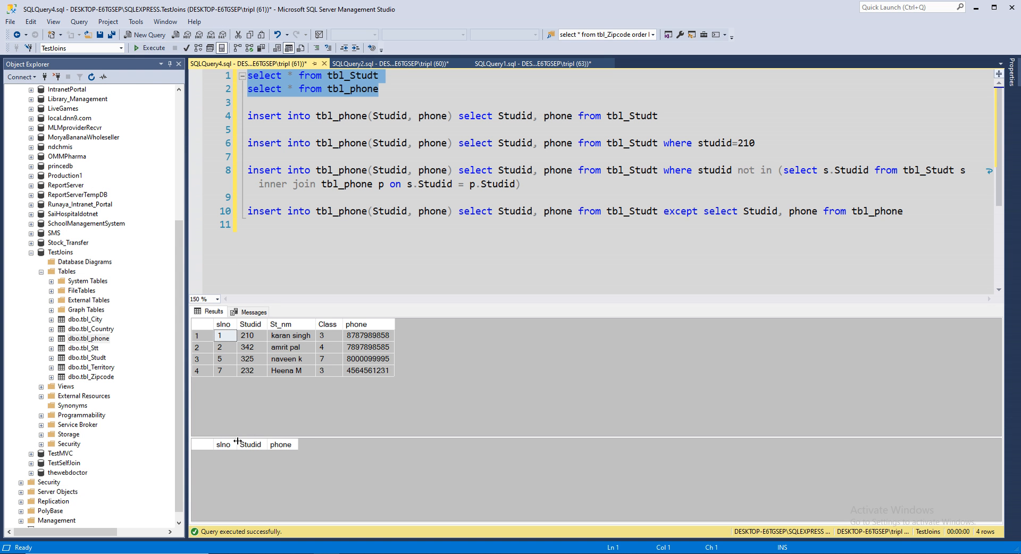
mouse_move(770, 147)
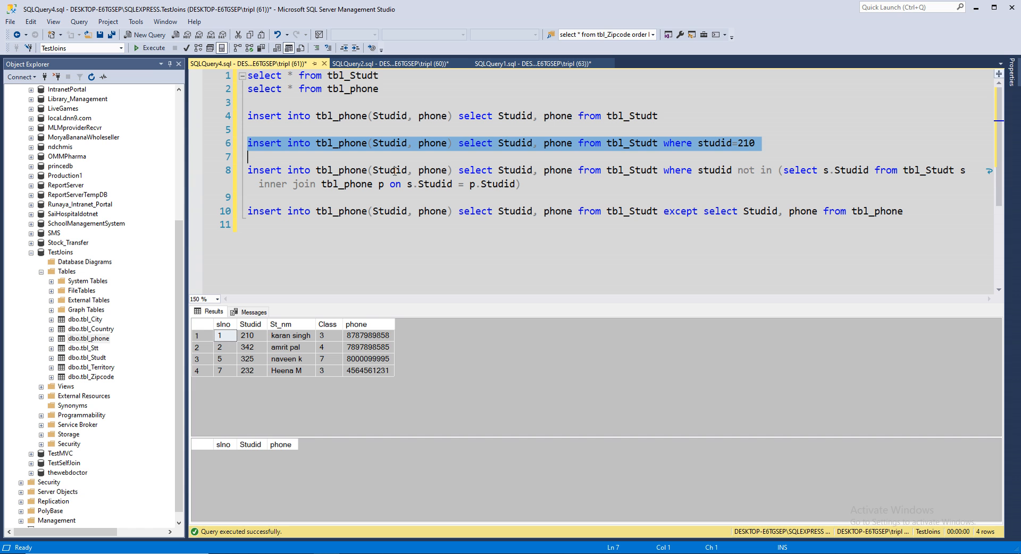
left_click(153, 48)
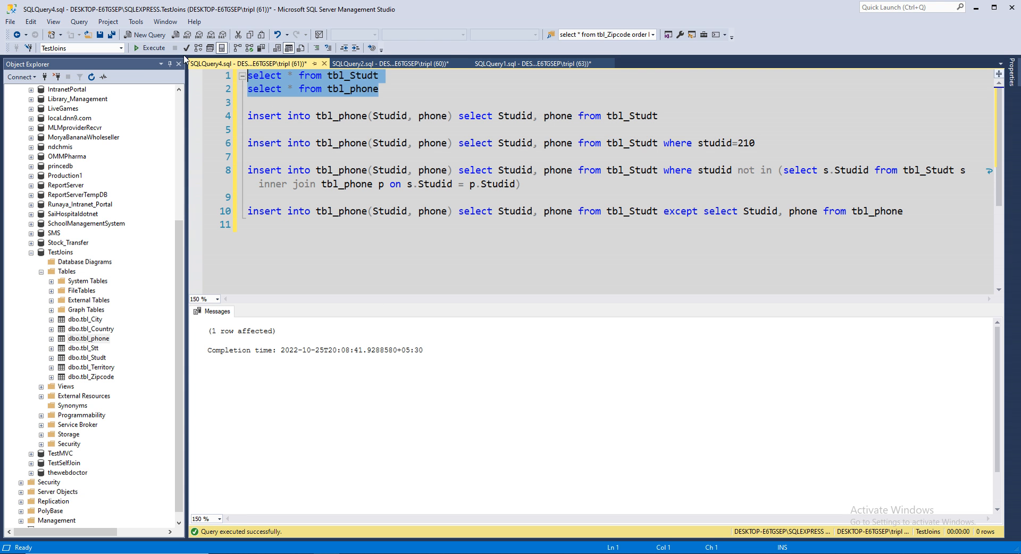
left_click(126, 48)
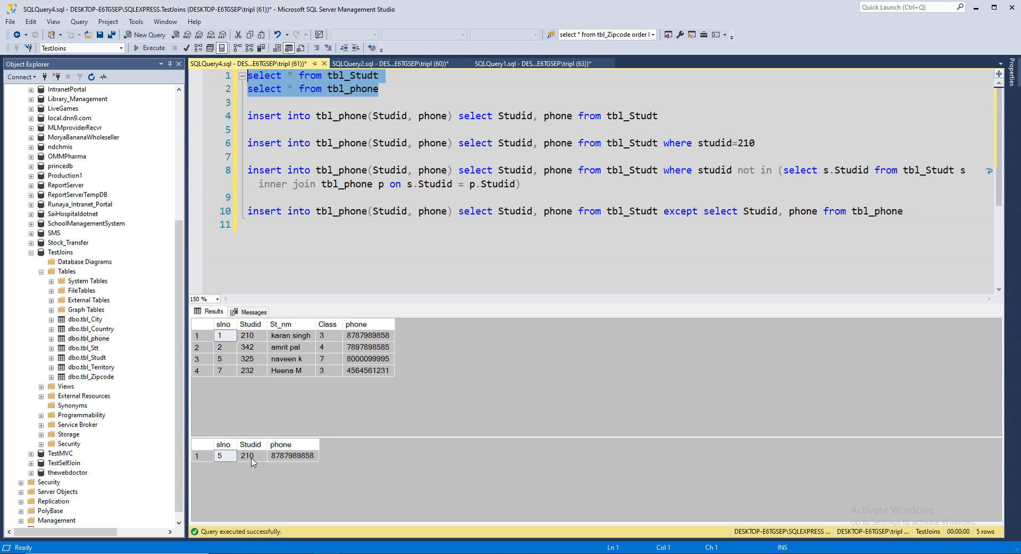
left_click(293, 455)
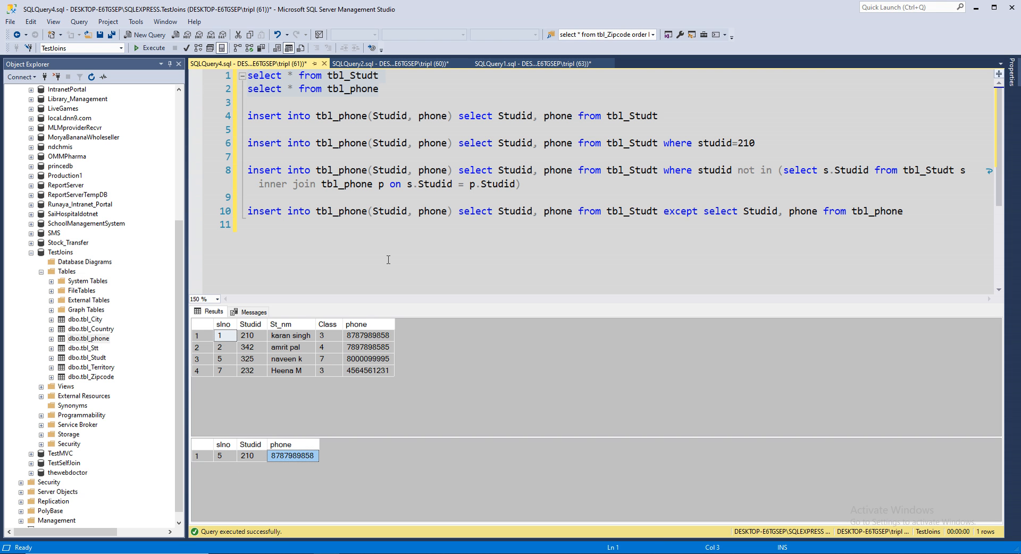
mouse_move(318, 340)
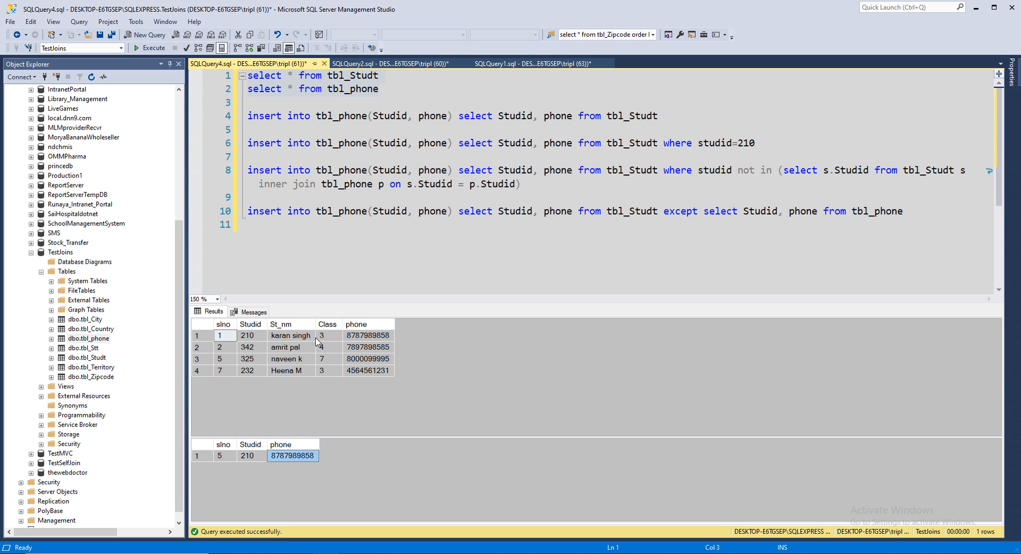
mouse_move(256, 364)
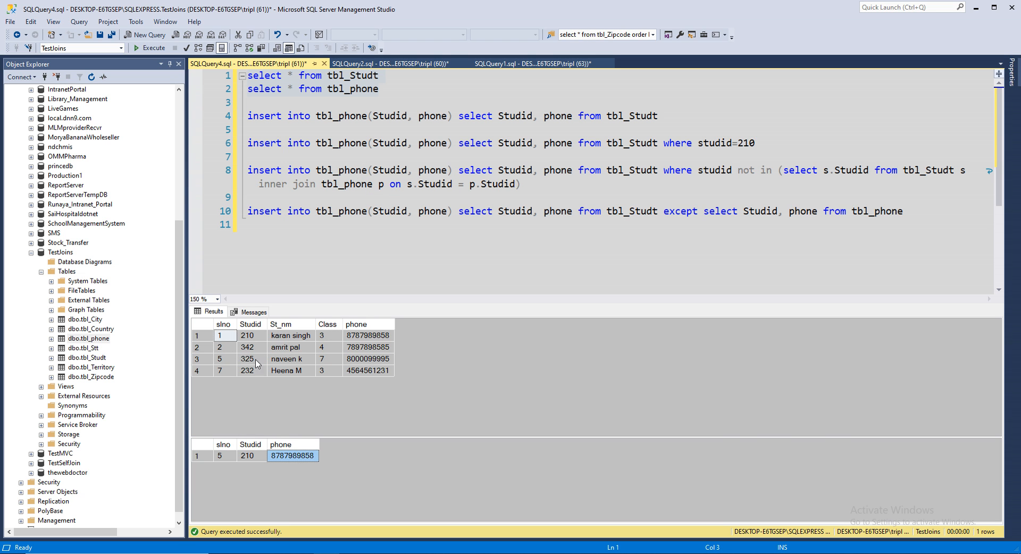
mouse_move(250, 342)
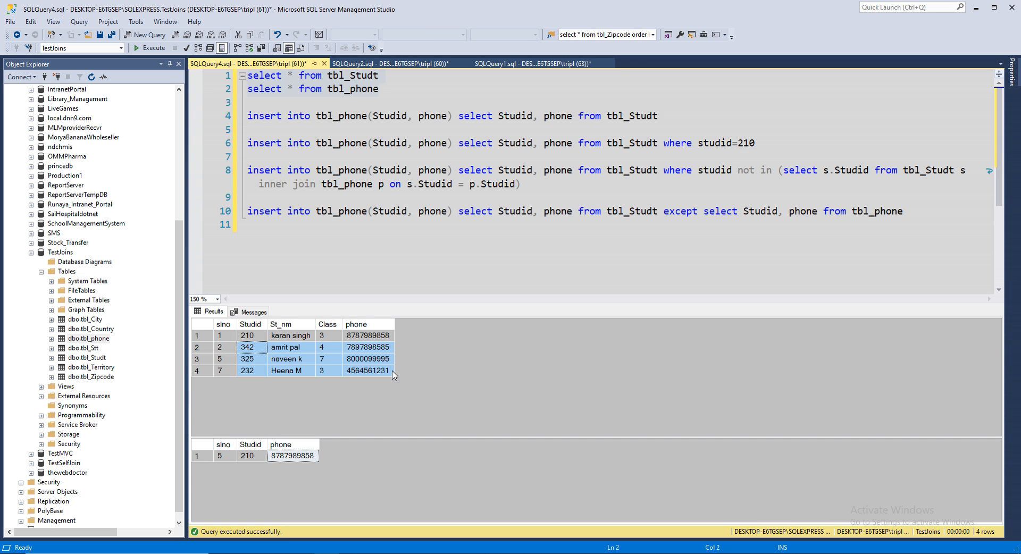
mouse_move(492, 247)
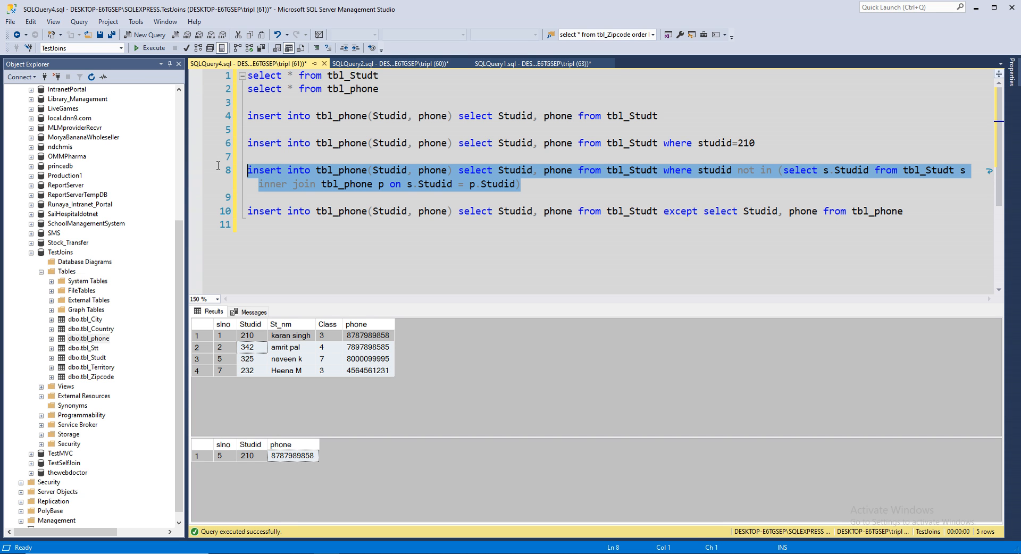
mouse_move(664, 185)
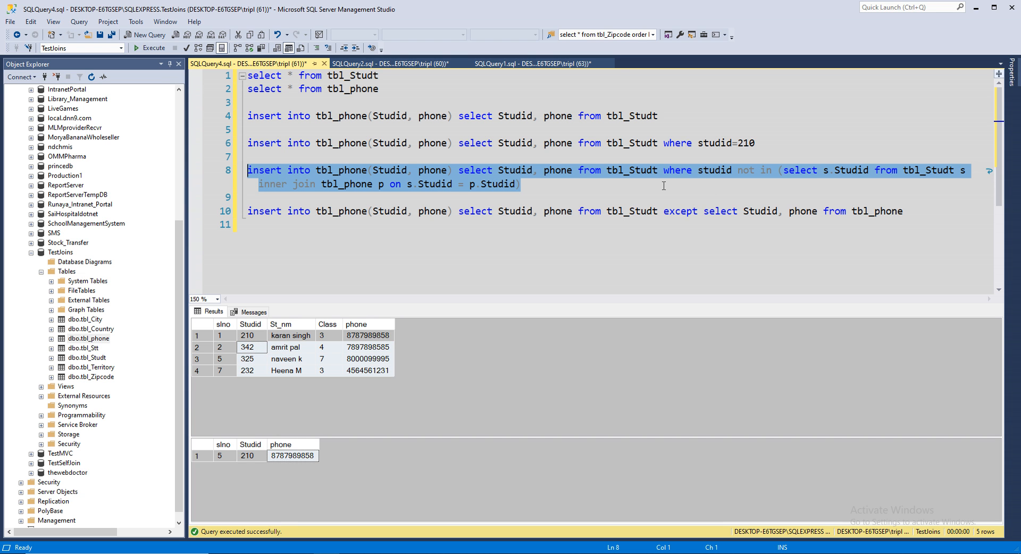
mouse_move(877, 210)
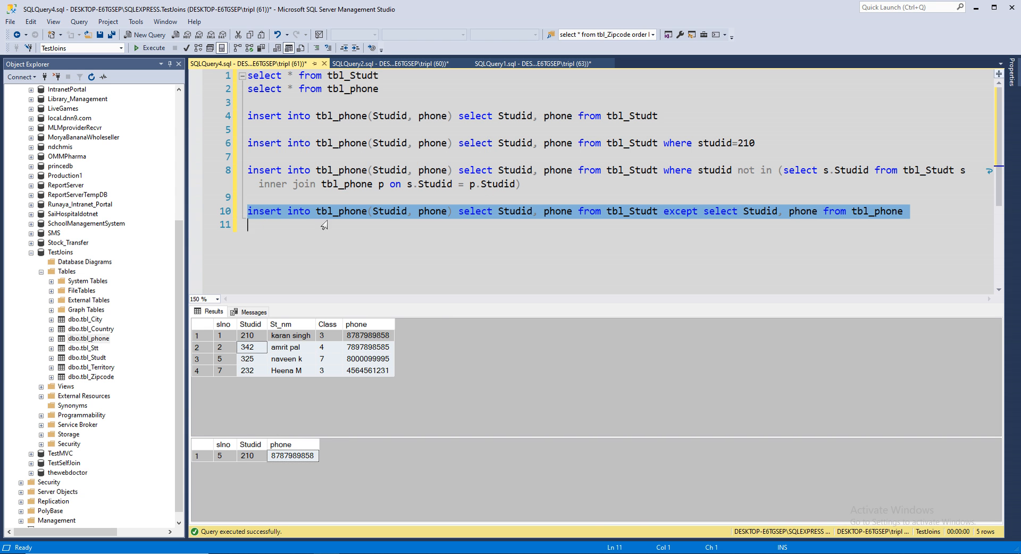
mouse_move(582, 211)
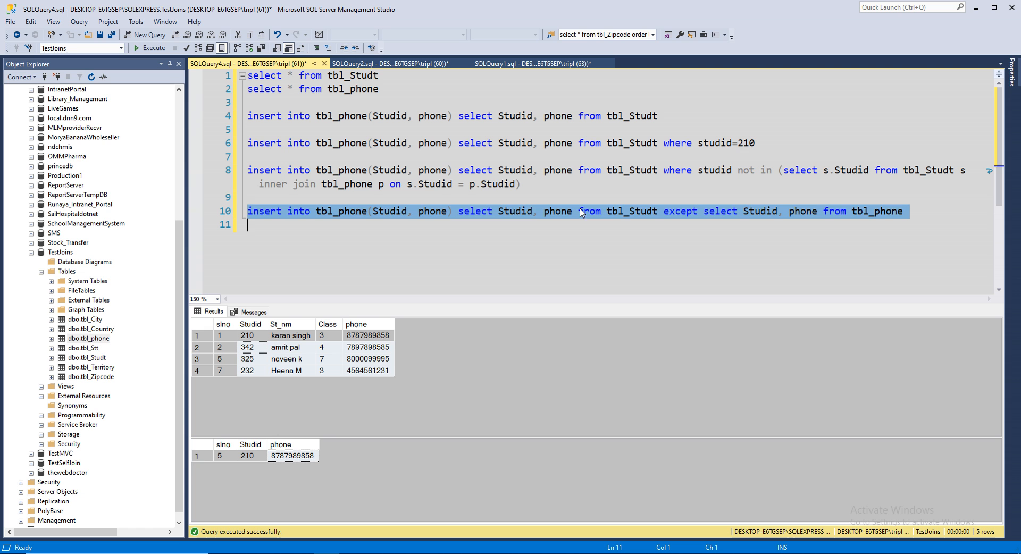
Step: Execute the NOT IN join insert and rerun the SELECTs showing all four Studids in tbl_phone
left_click(538, 184)
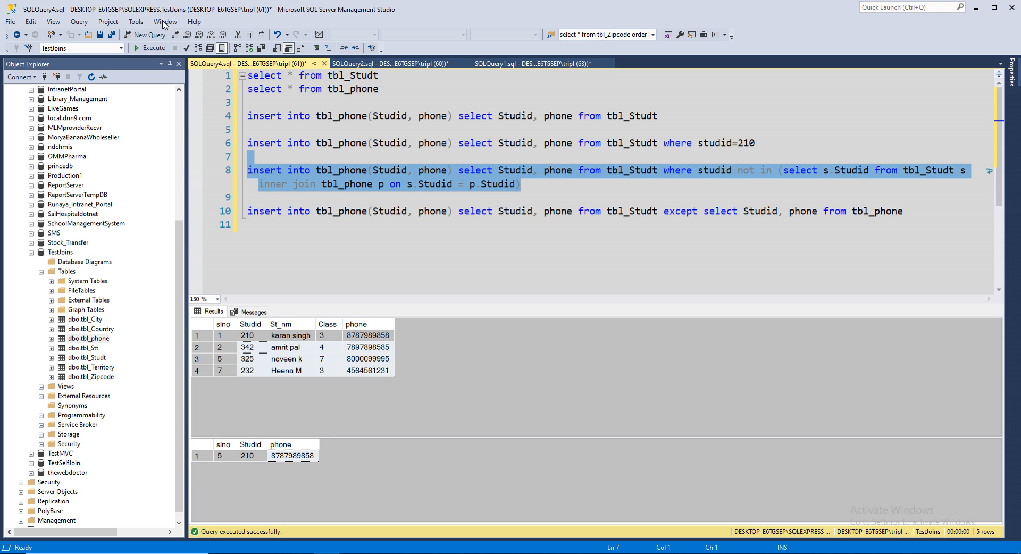
left_click(145, 47)
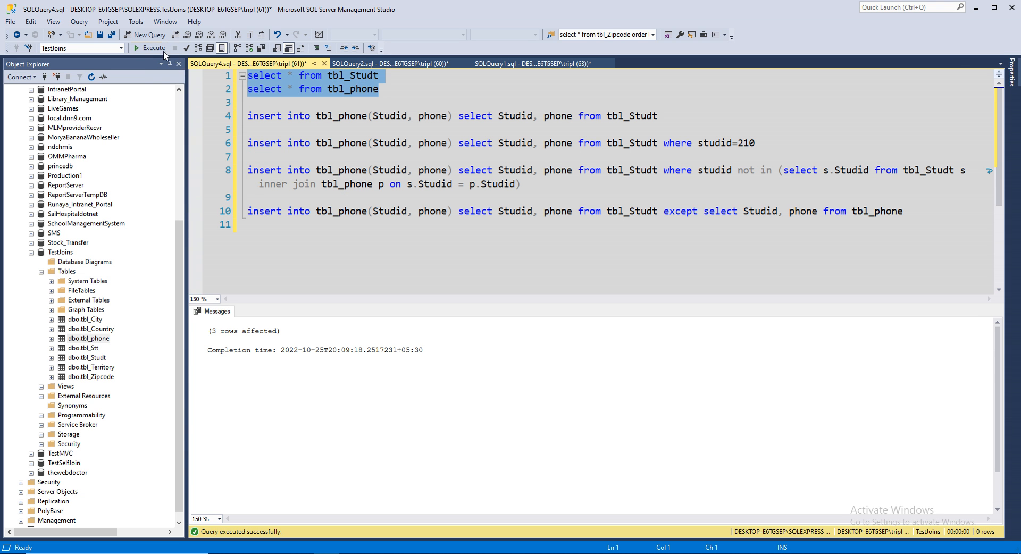
left_click(142, 48)
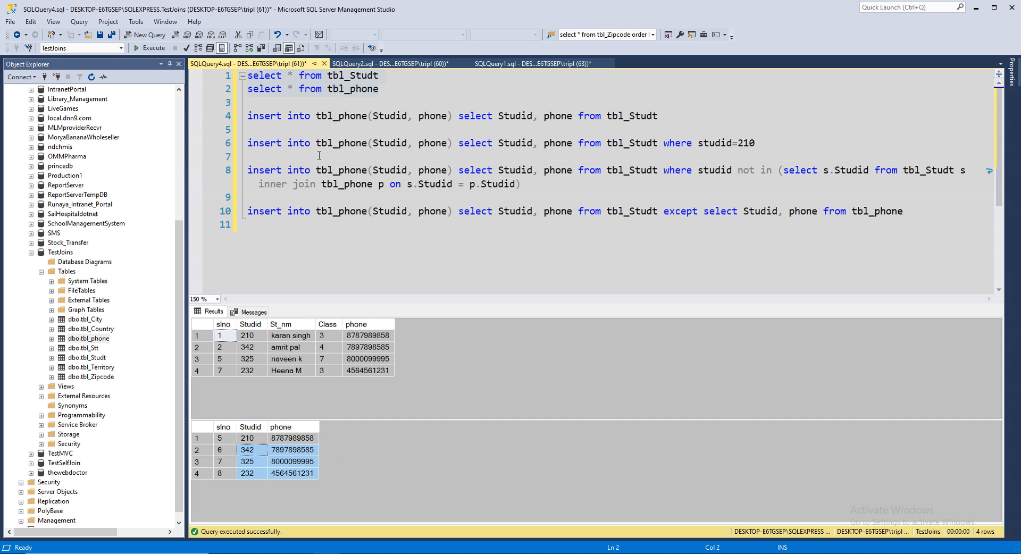
Step: Remove students 342, 325 and 232 from tbl_phone via Edit Top 200 Rows, confirming permanent deletion
left_click(89, 338)
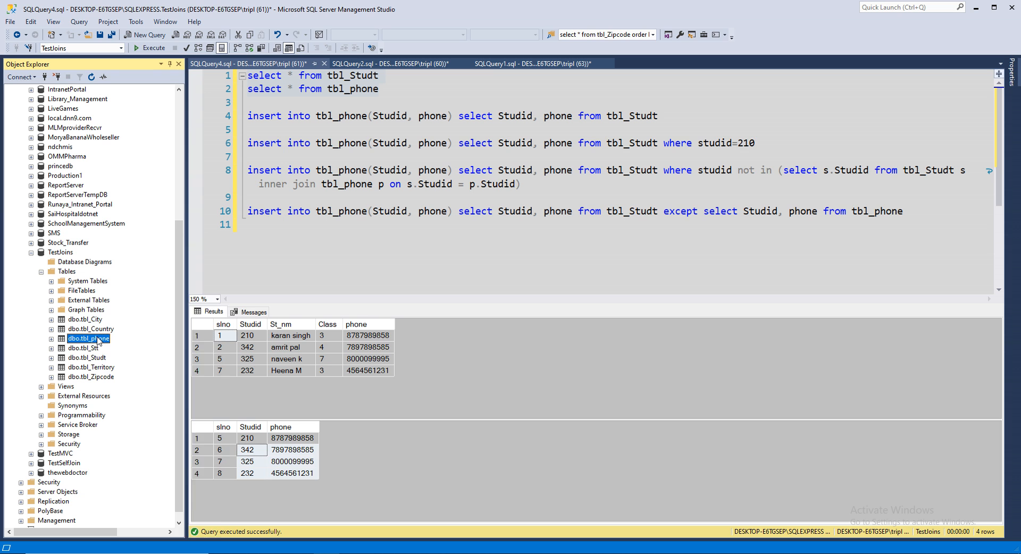
double_click(89, 339)
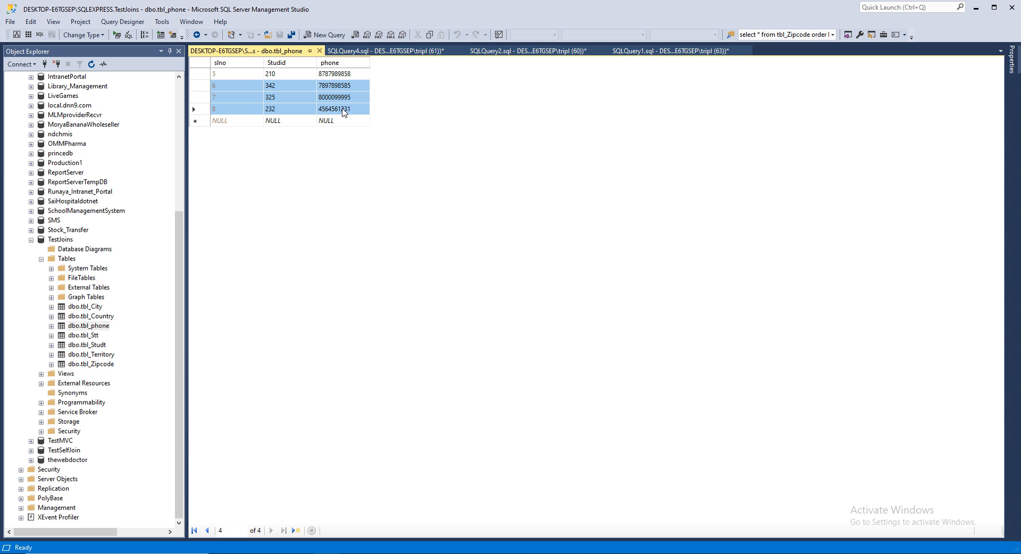
mouse_move(334, 97)
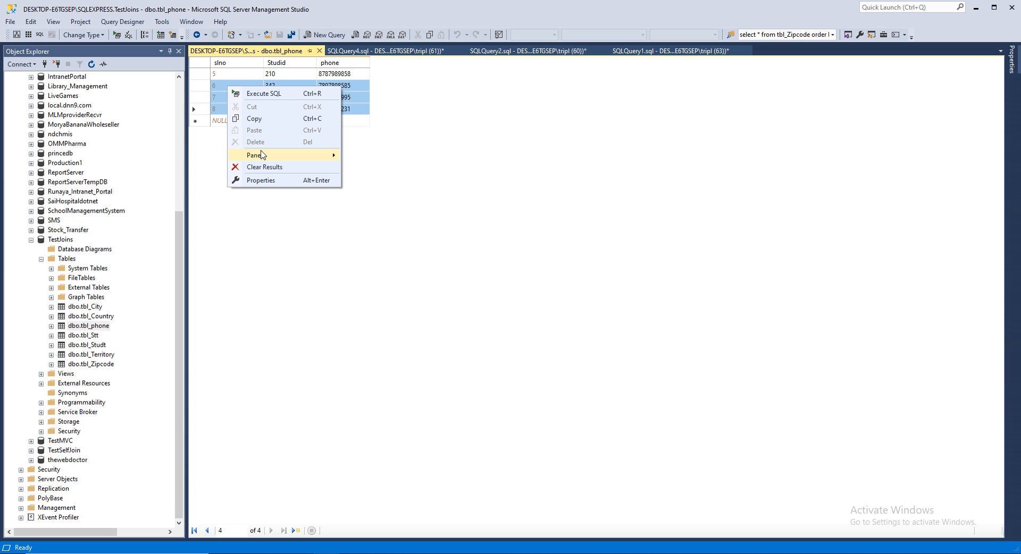
mouse_move(468, 158)
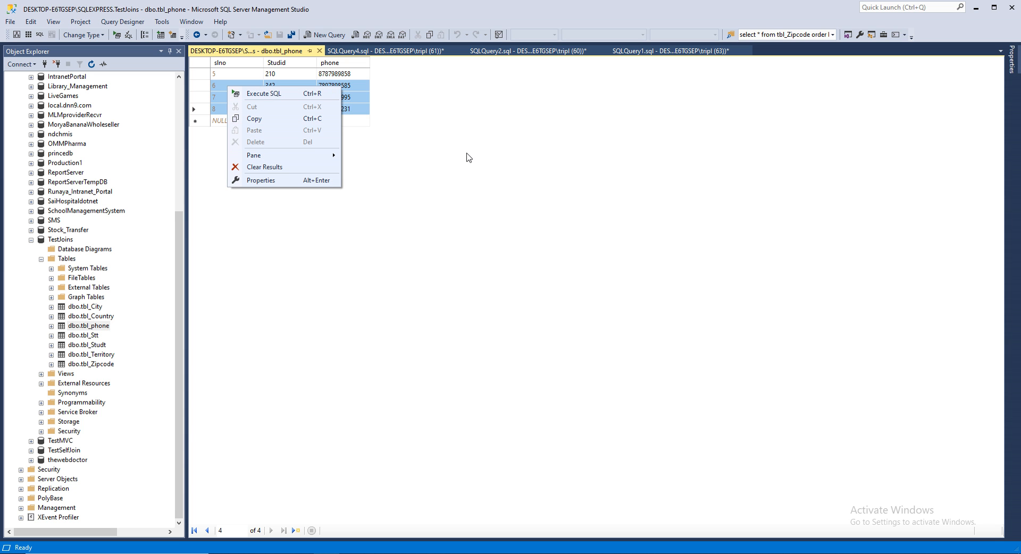
left_click(264, 167)
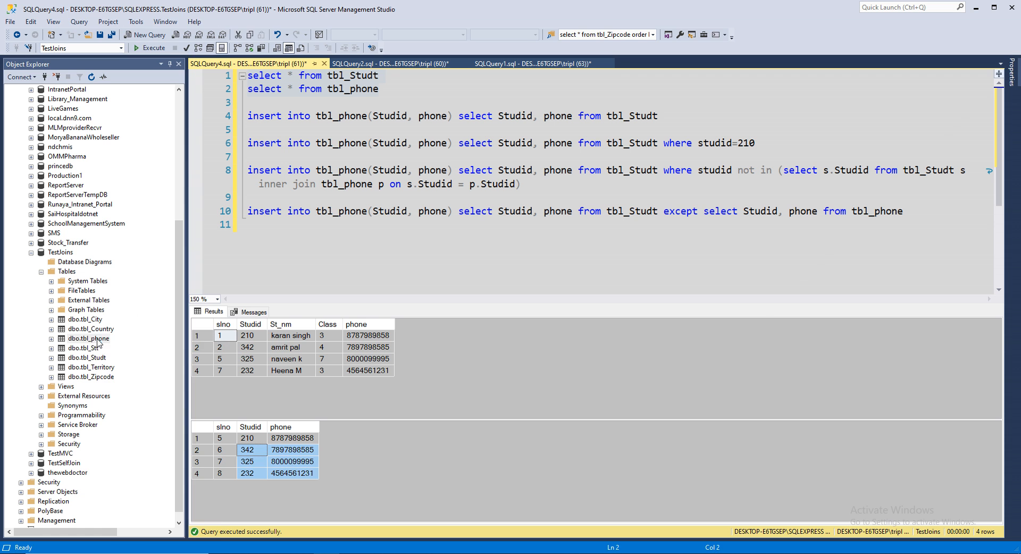
left_click(90, 338)
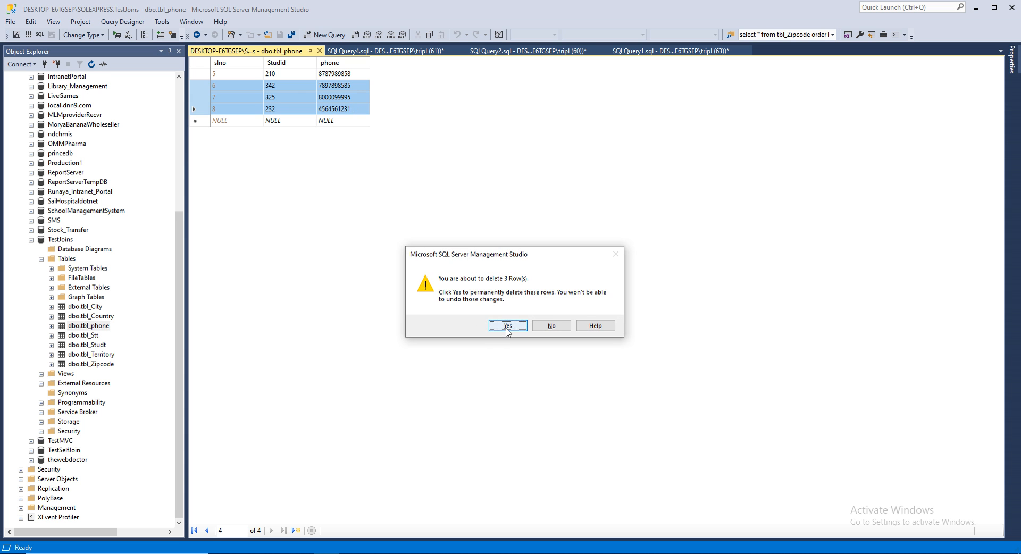
left_click(508, 325)
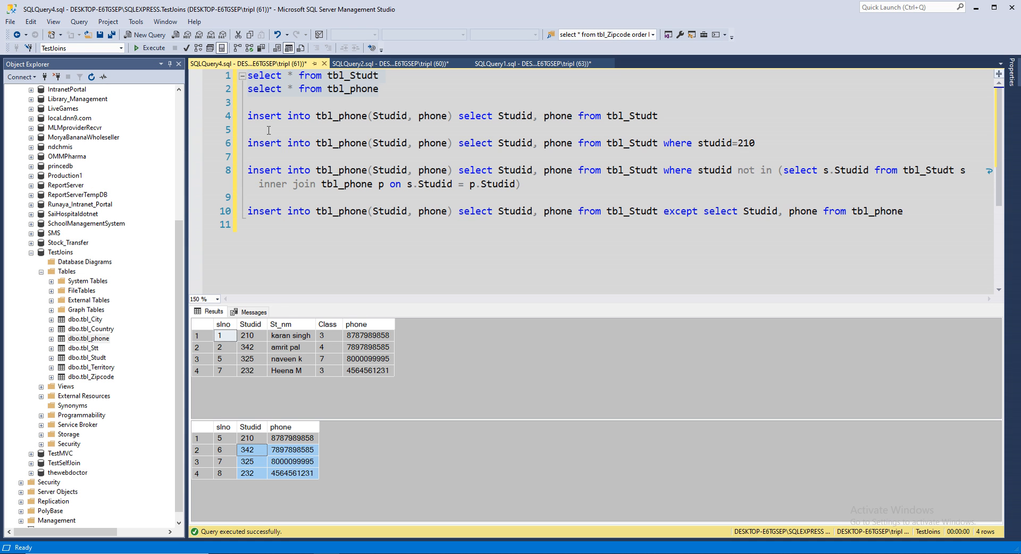
Step: Rerun the SELECTs showing only student 210, then execute the EXCEPT insert (3 rows affected)
left_click_drag(248, 75, 379, 88)
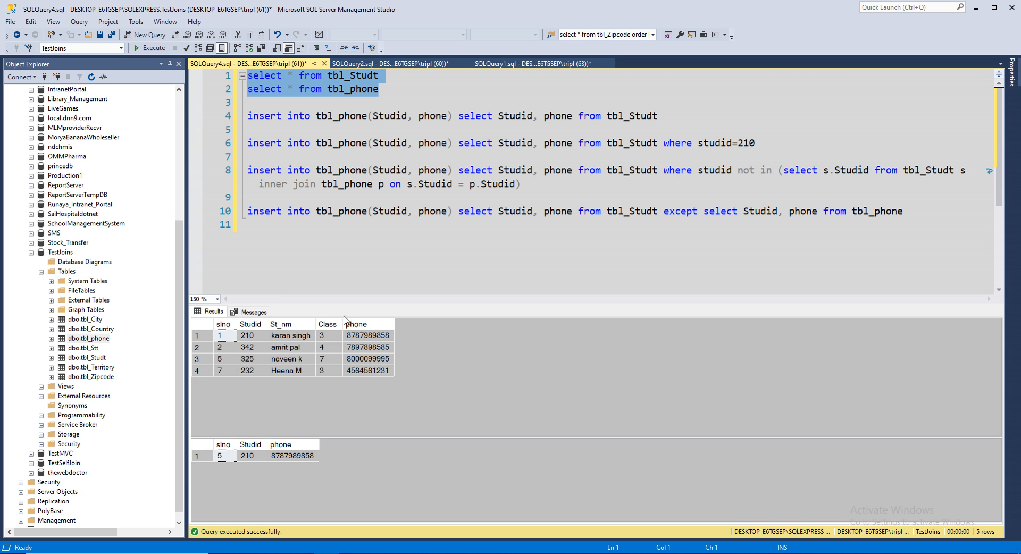
mouse_move(232, 215)
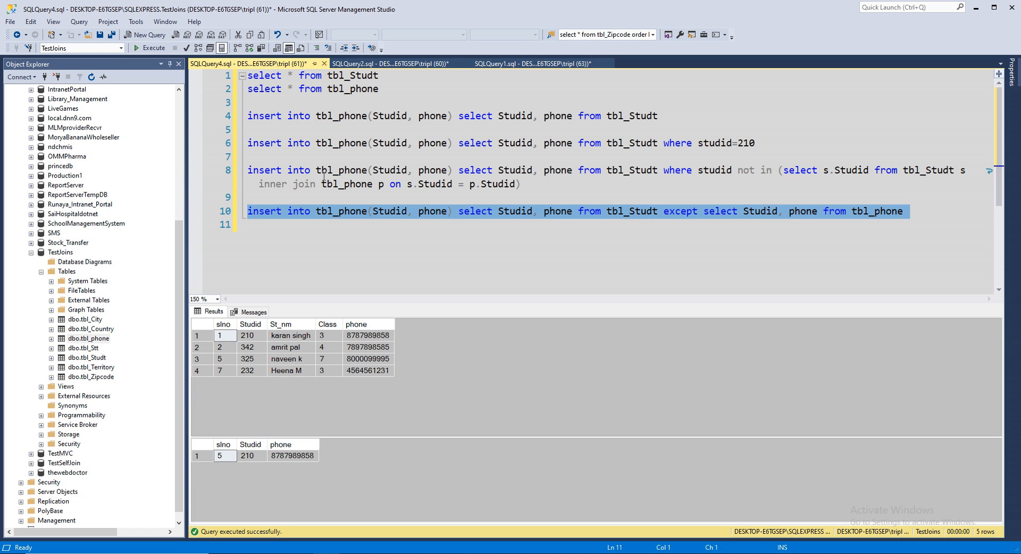
mouse_move(151, 48)
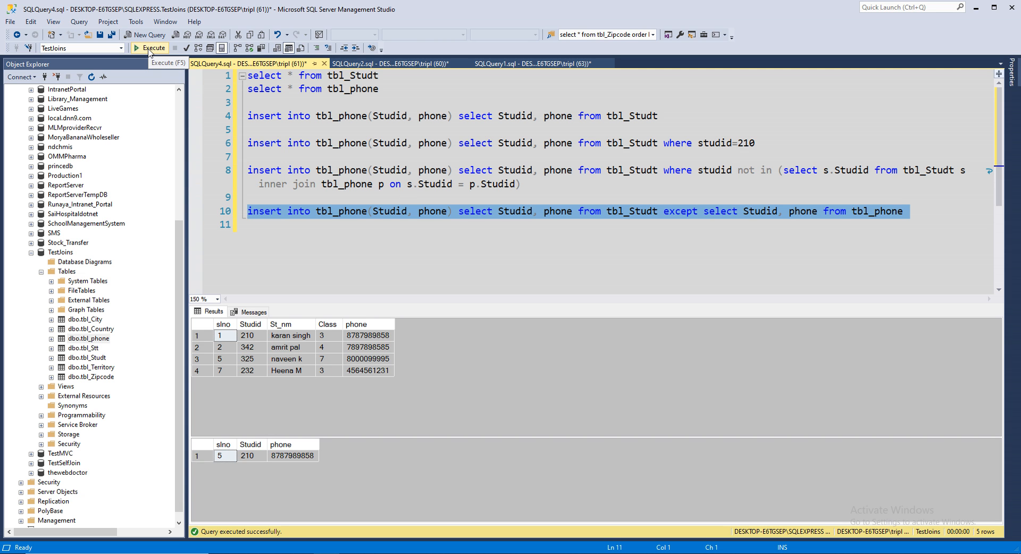
left_click(151, 48)
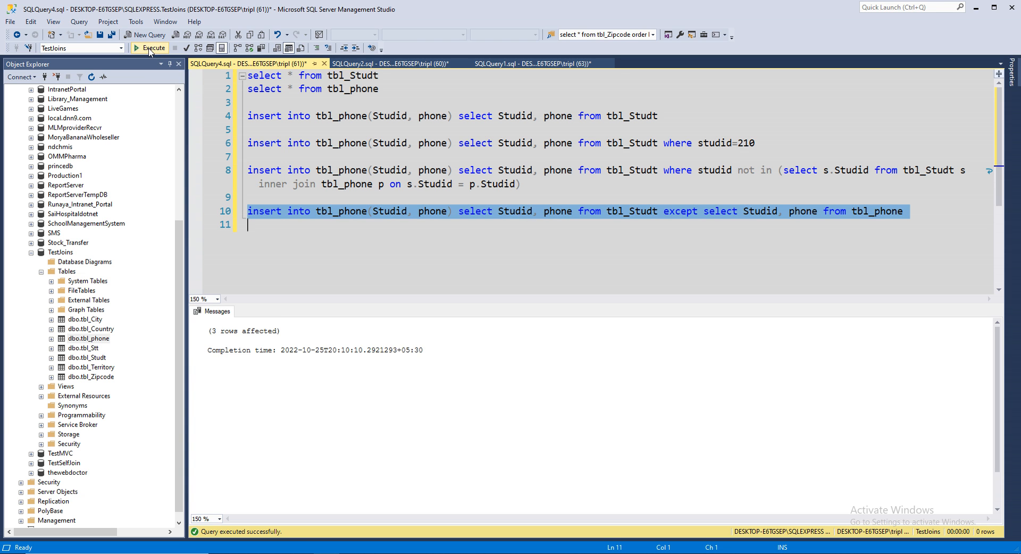